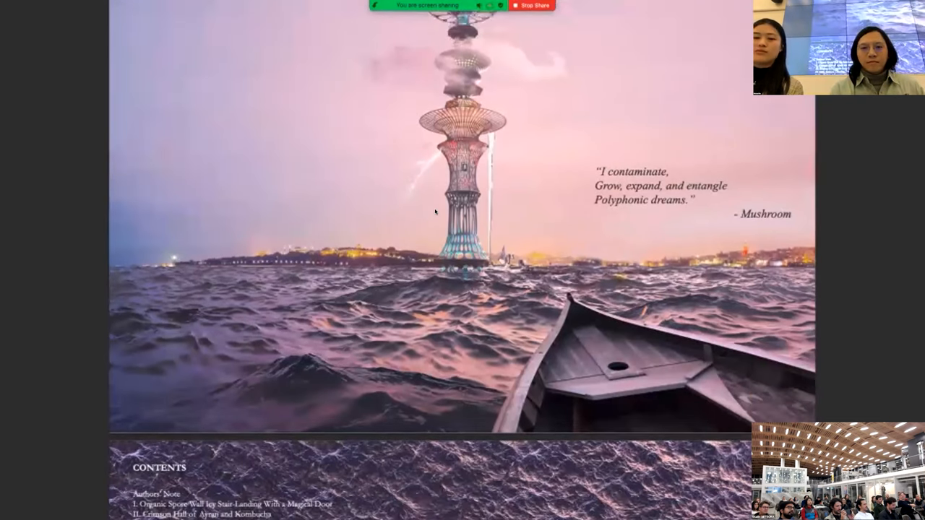
scroll("down", 3)
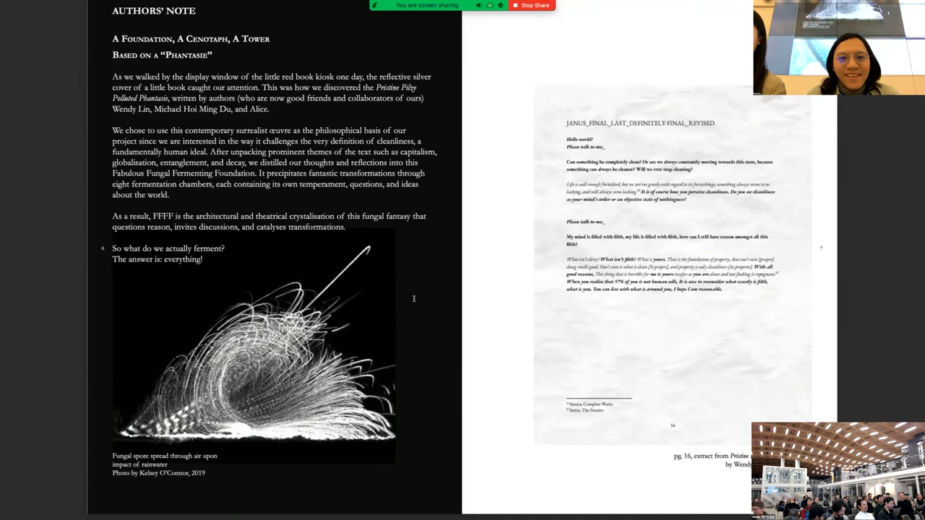
scroll("down", 3)
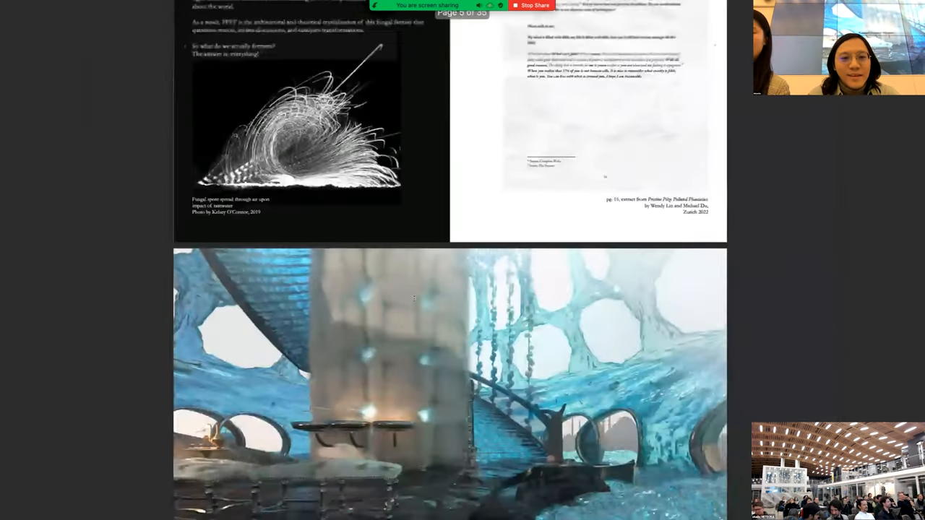
scroll("down", 3)
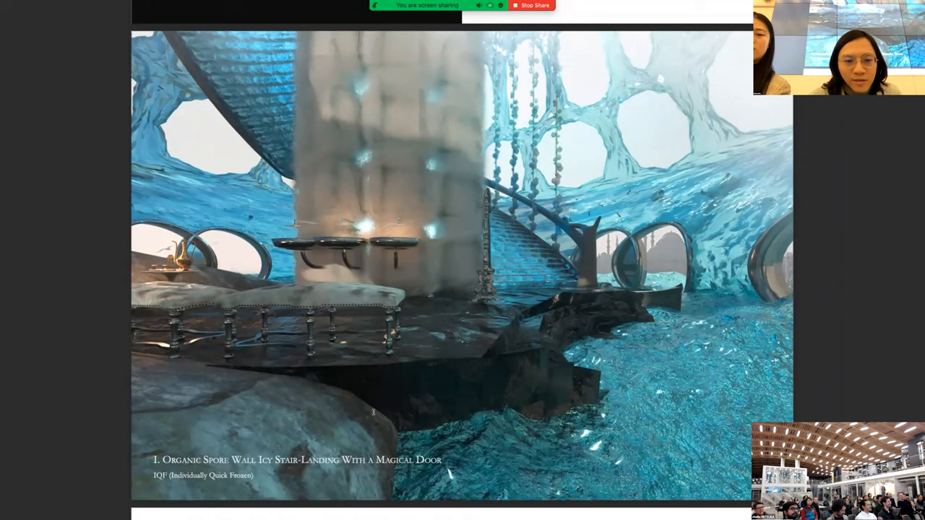
scroll("down", 3)
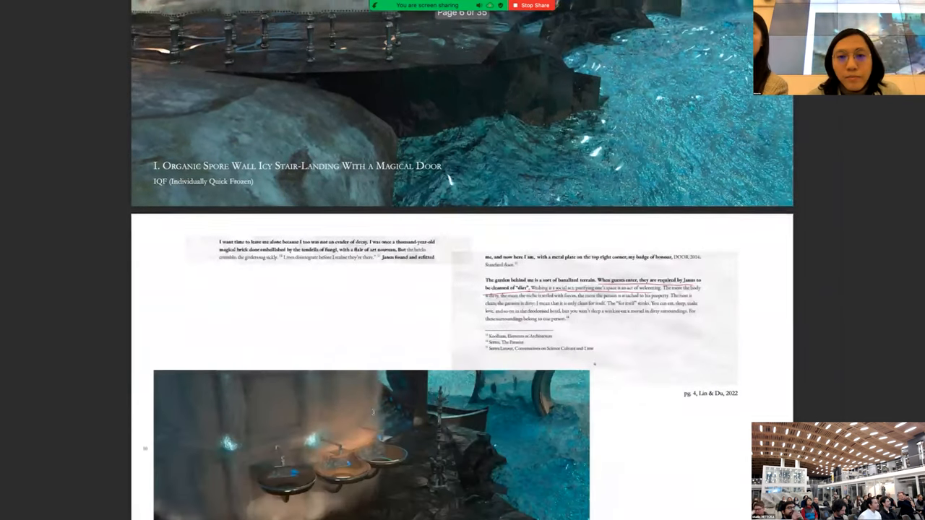
scroll("down", 3)
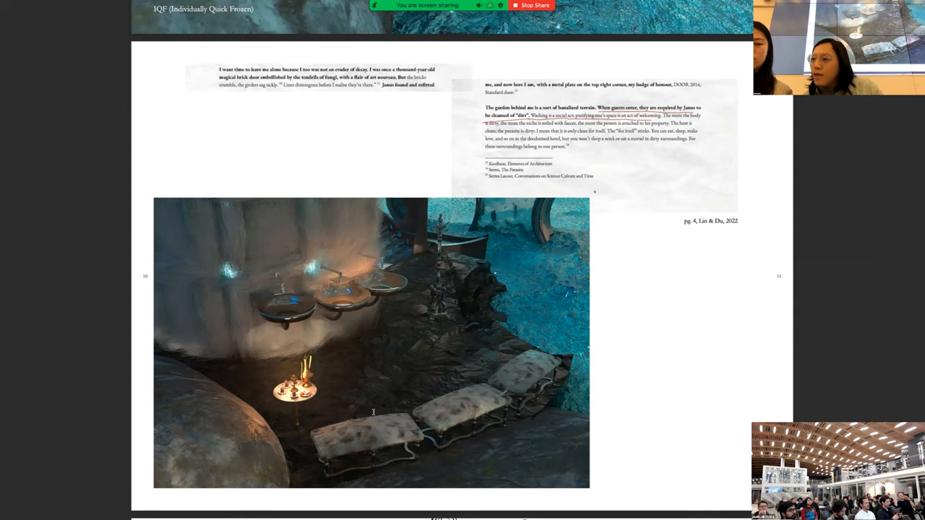
scroll("down", 3)
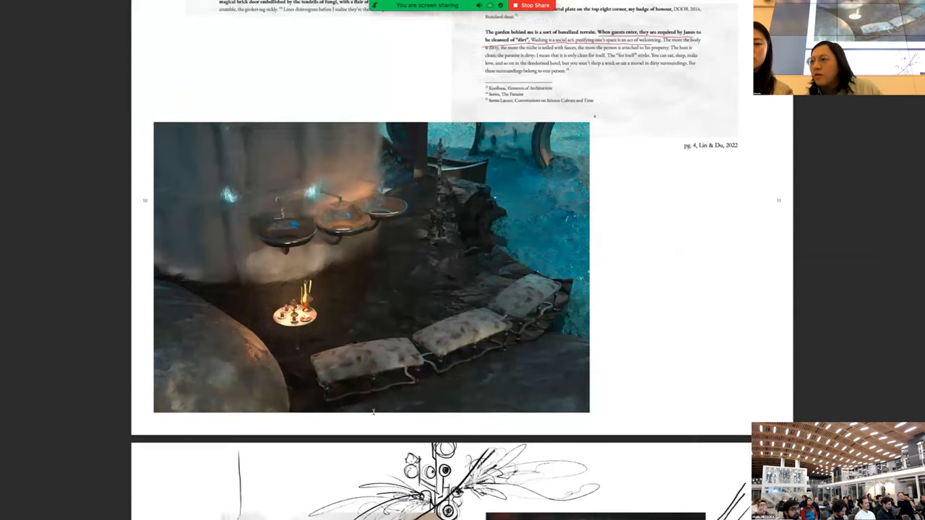
scroll("down", 3)
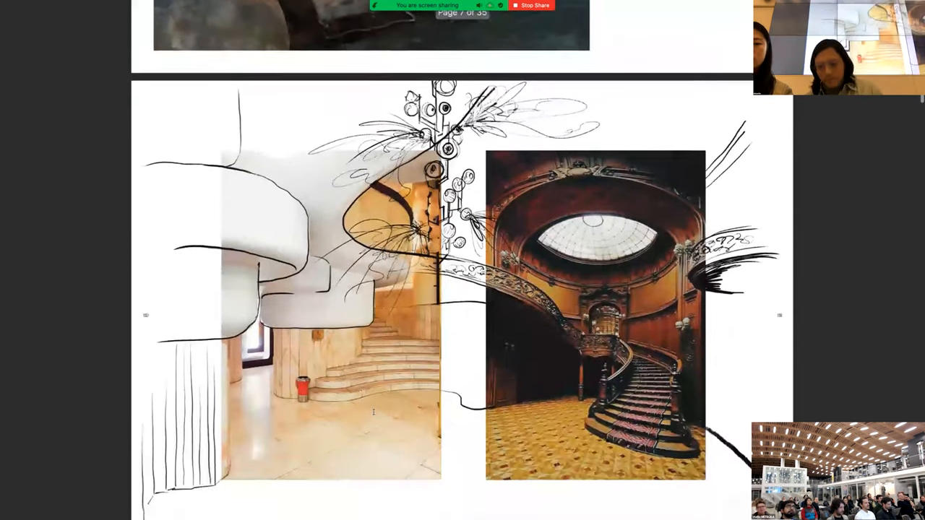
scroll("down", 3)
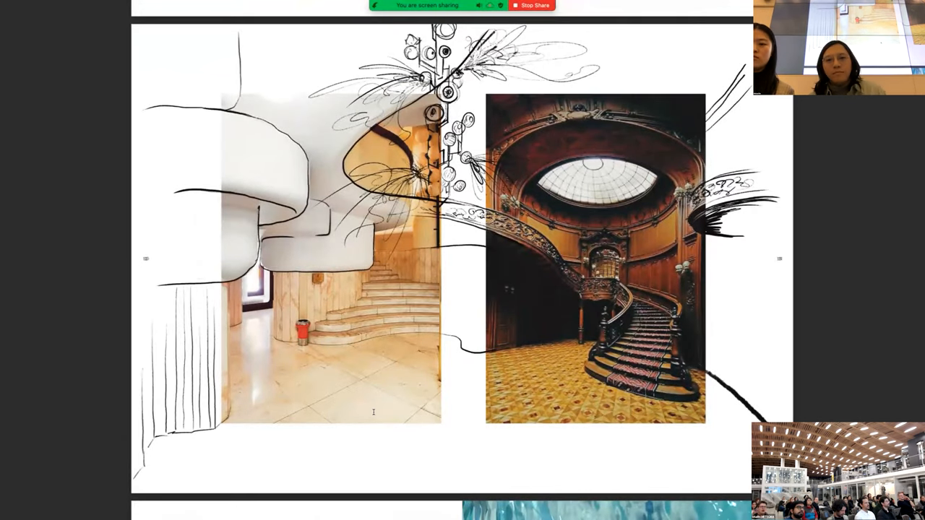
scroll("down", 3)
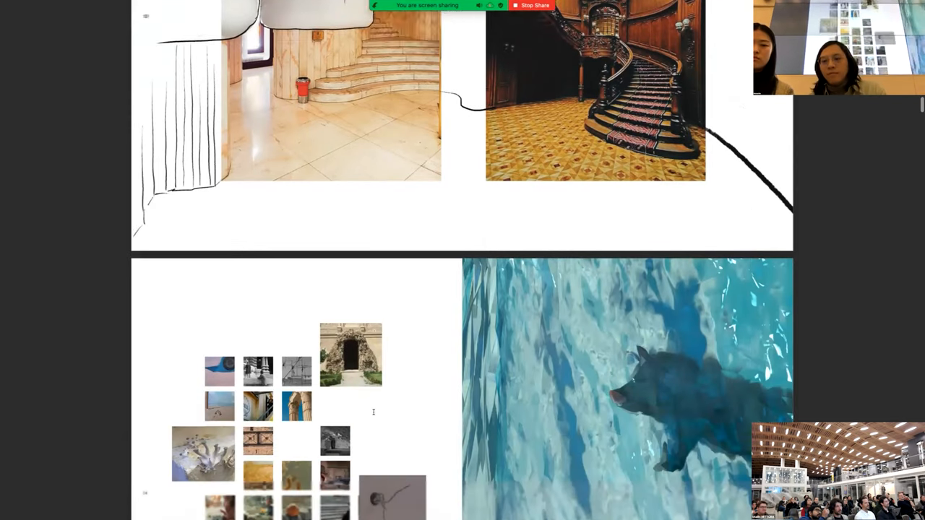
scroll("down", 3)
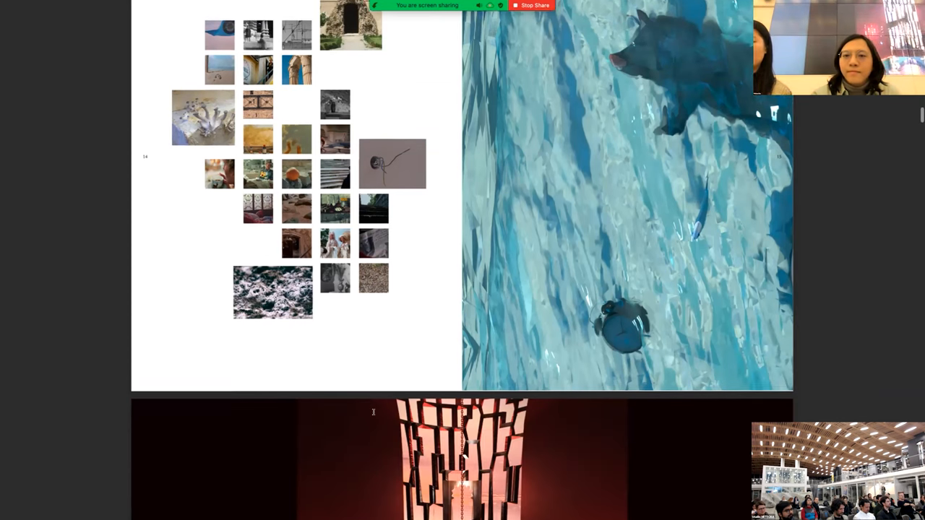
scroll("down", 3)
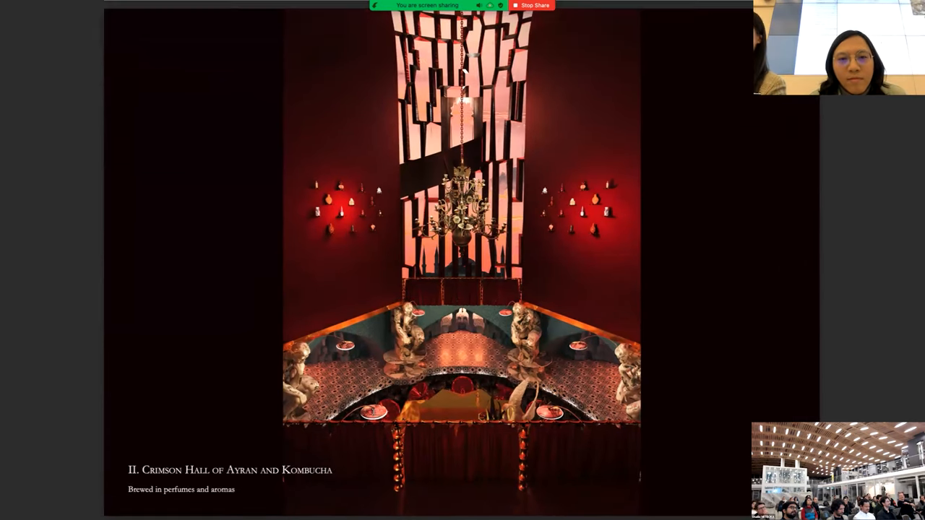
scroll("down", 3)
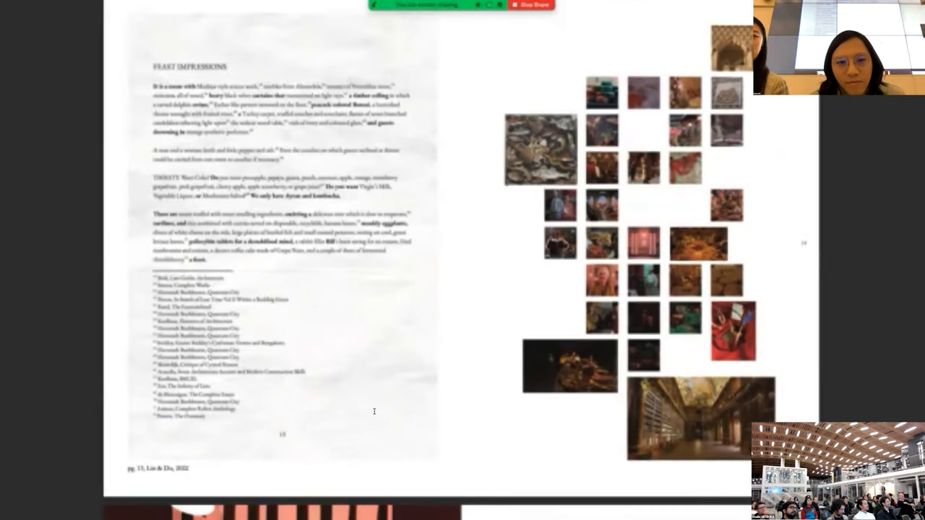
scroll("down", 3)
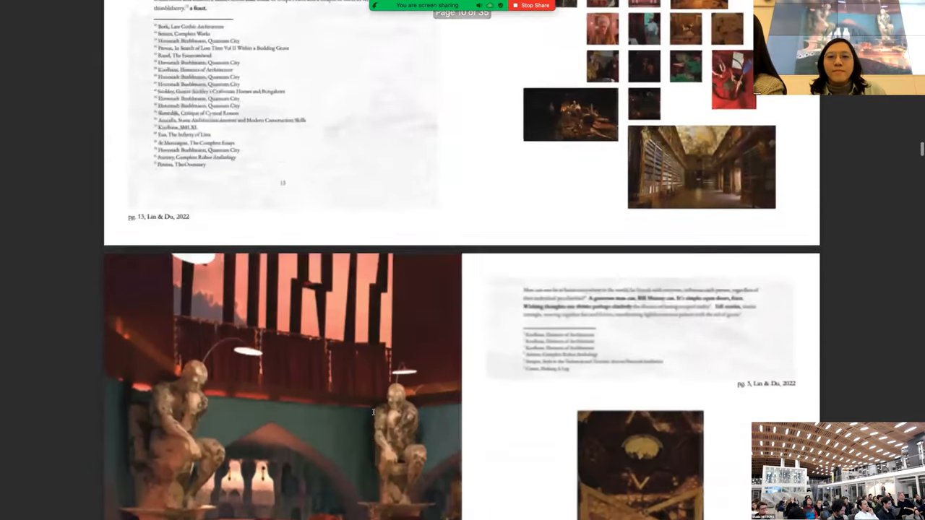
scroll("down", 3)
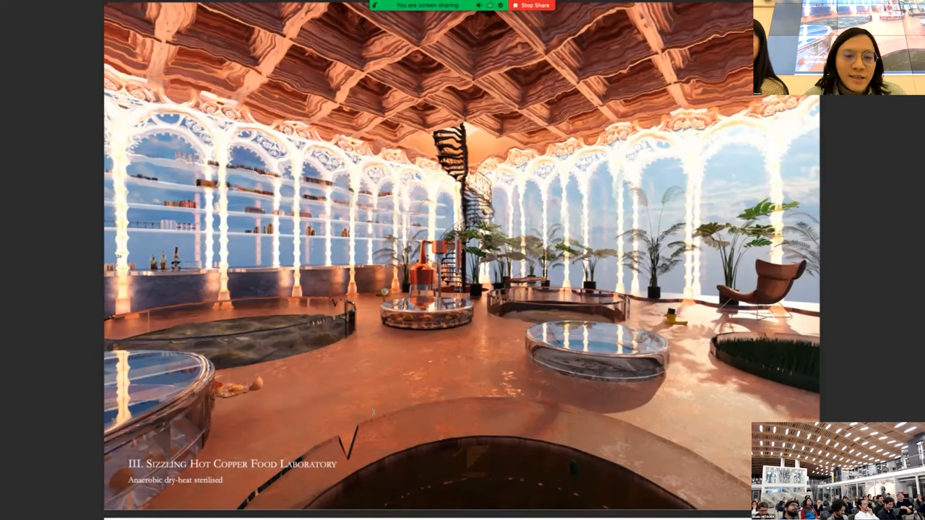
scroll("down", 3)
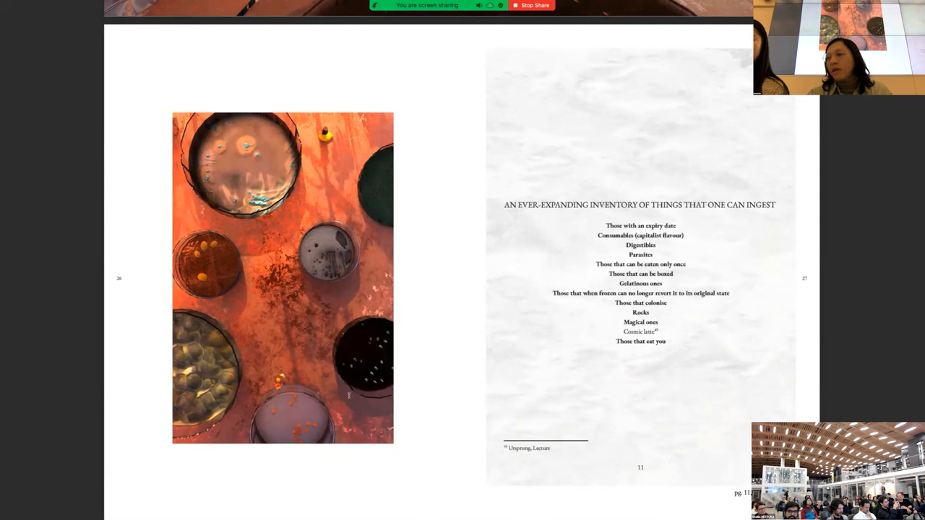
scroll("down", 3)
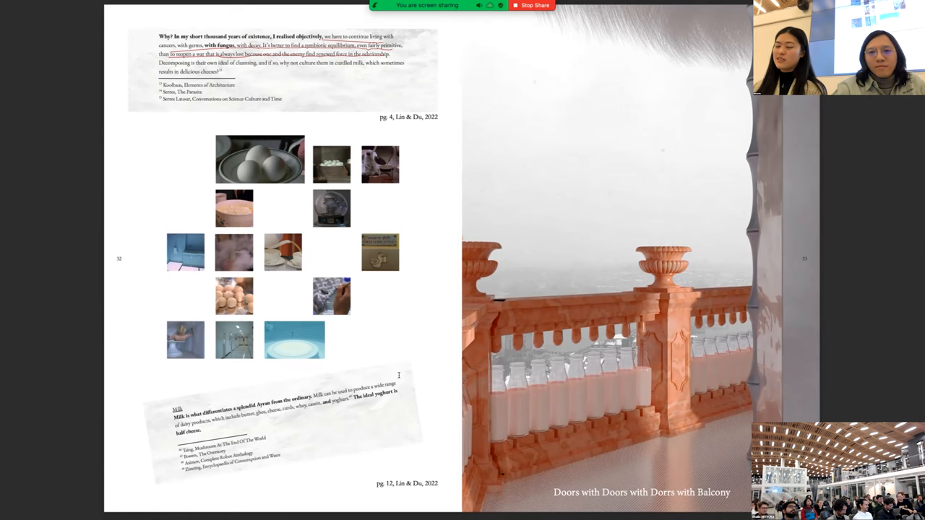
scroll("down", 3)
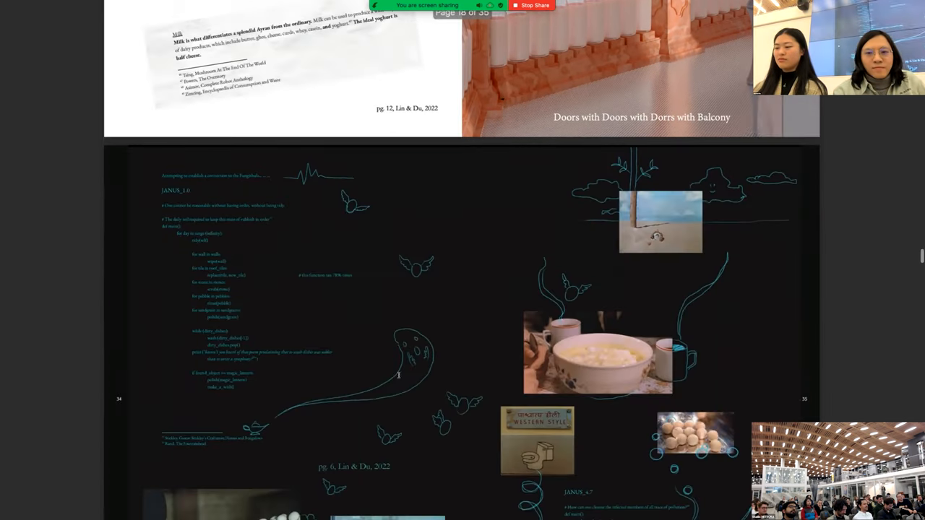
scroll("down", 3)
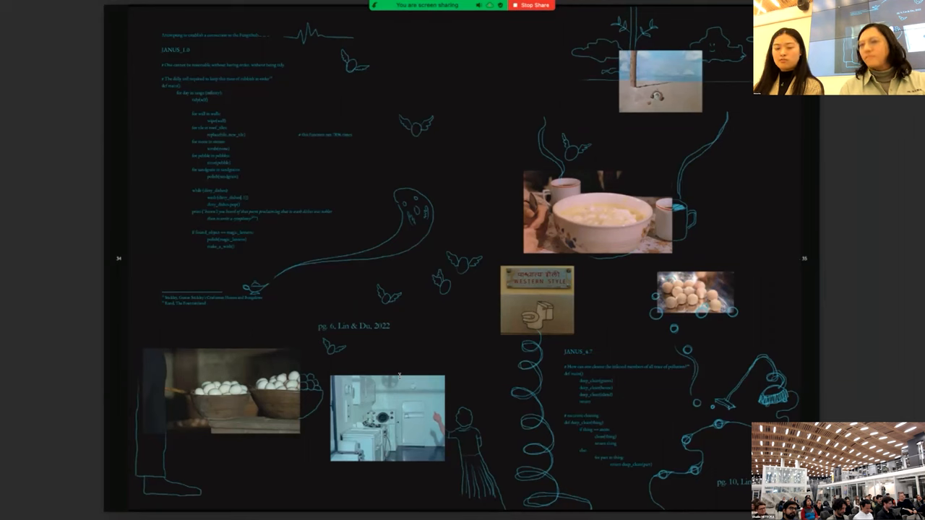
scroll("down", 3)
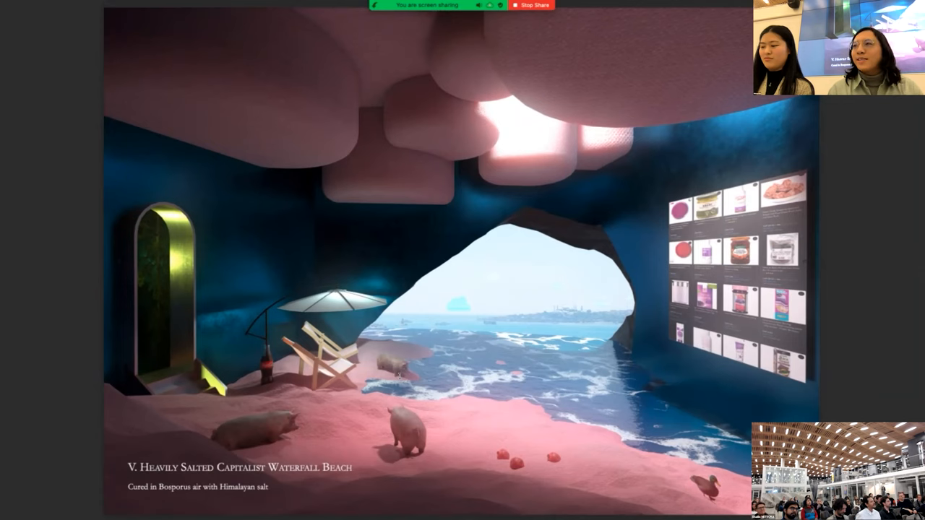
scroll("down", 3)
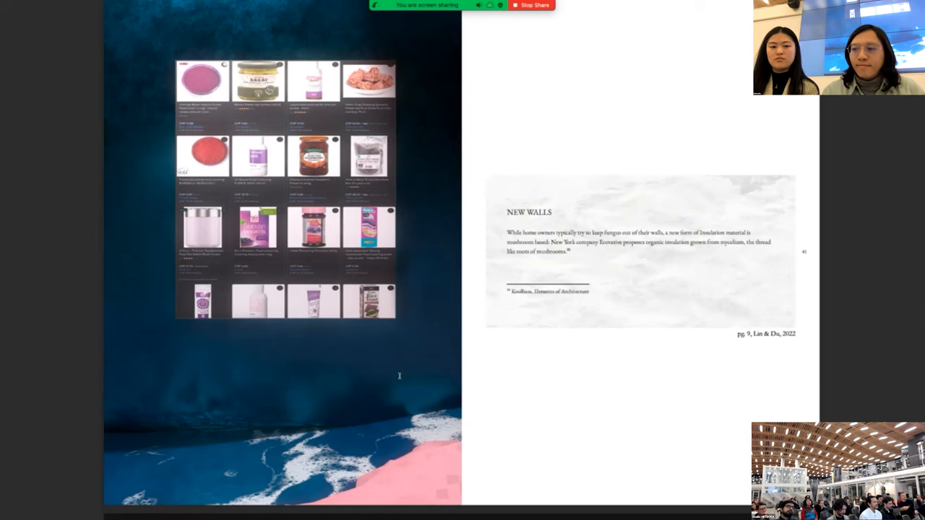
scroll("down", 3)
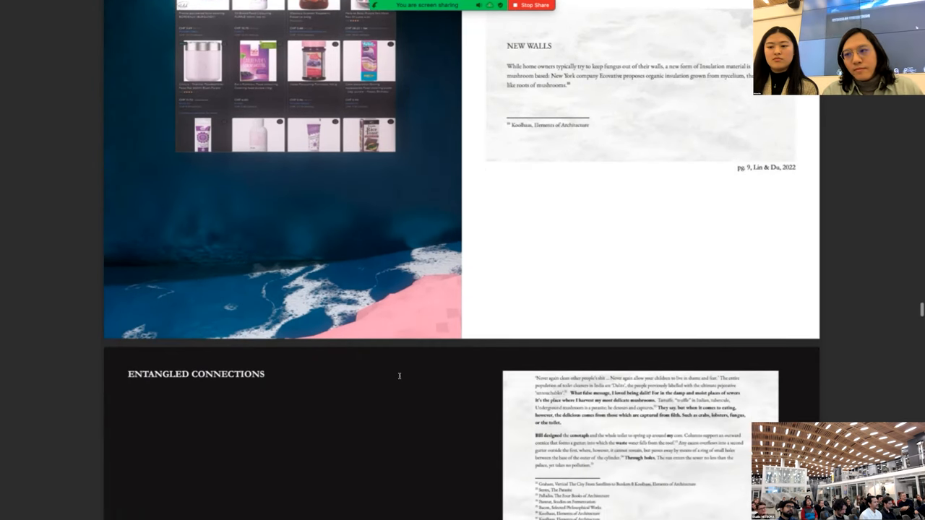
scroll("down", 3)
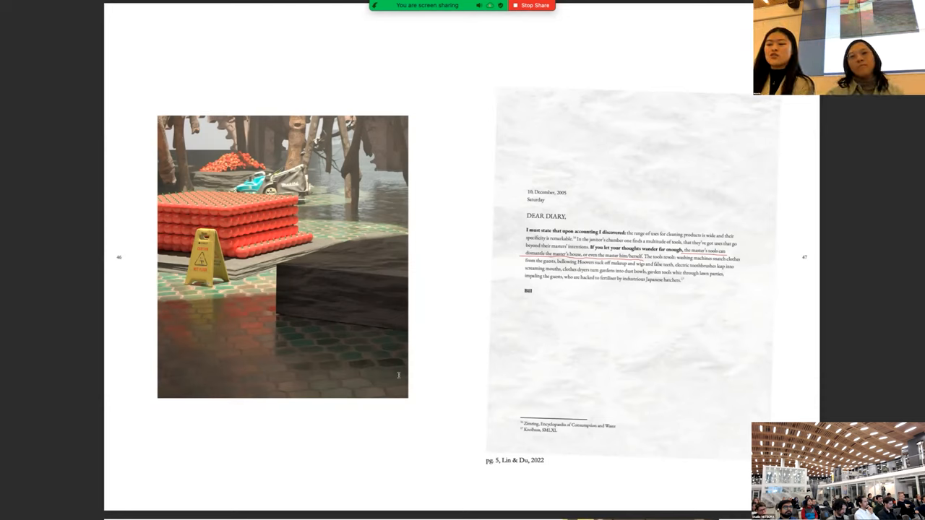
scroll("down", 3)
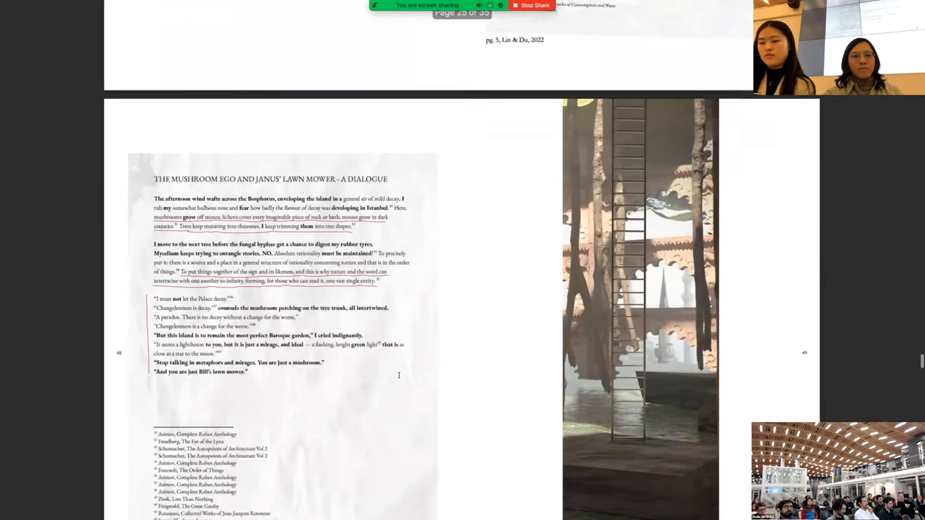
scroll("down", 3)
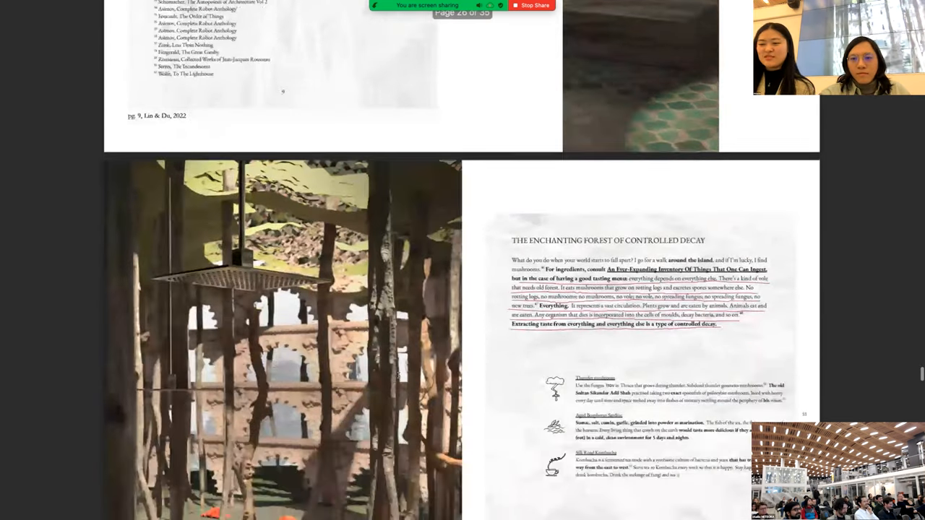
scroll("down", 3)
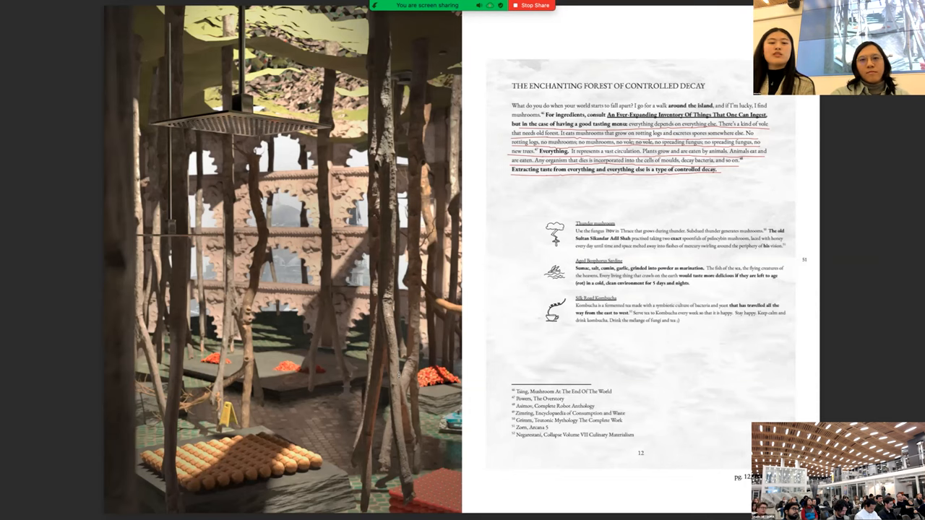
scroll("down", 3)
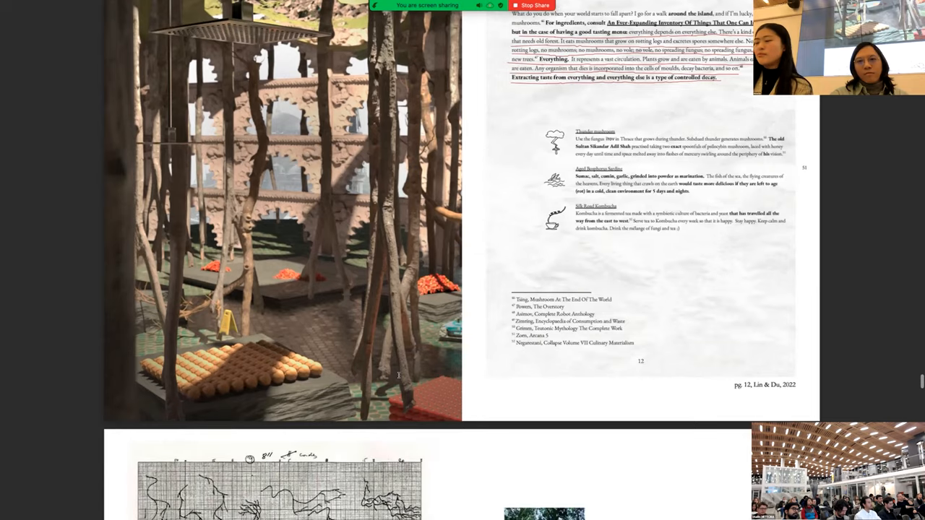
scroll("down", 3)
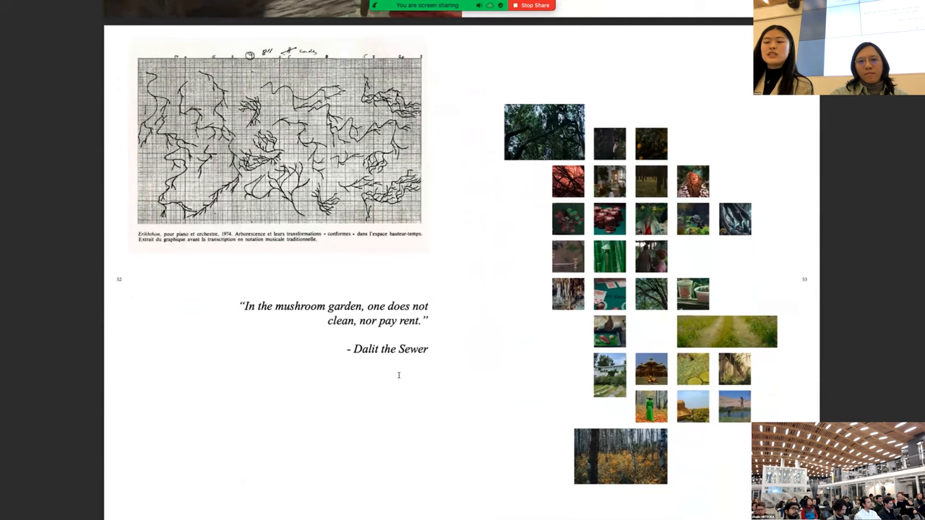
scroll("down", 3)
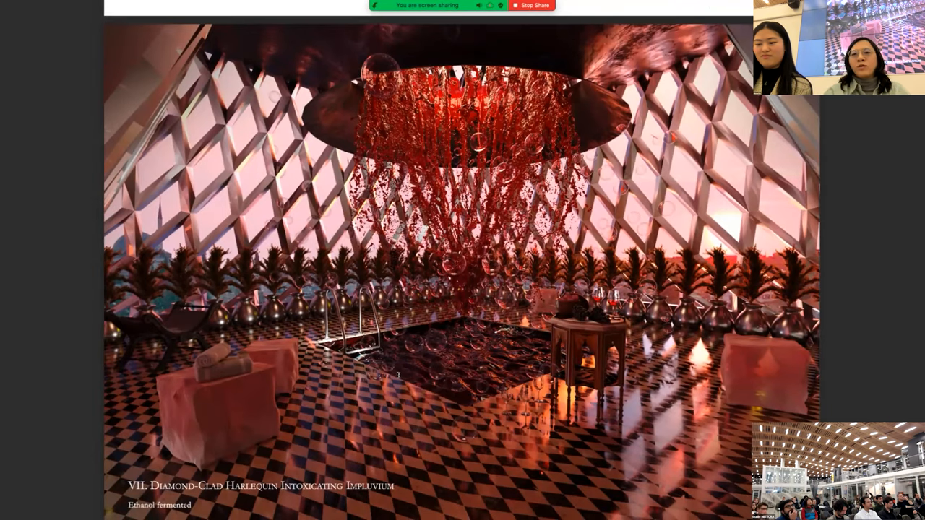
scroll("down", 3)
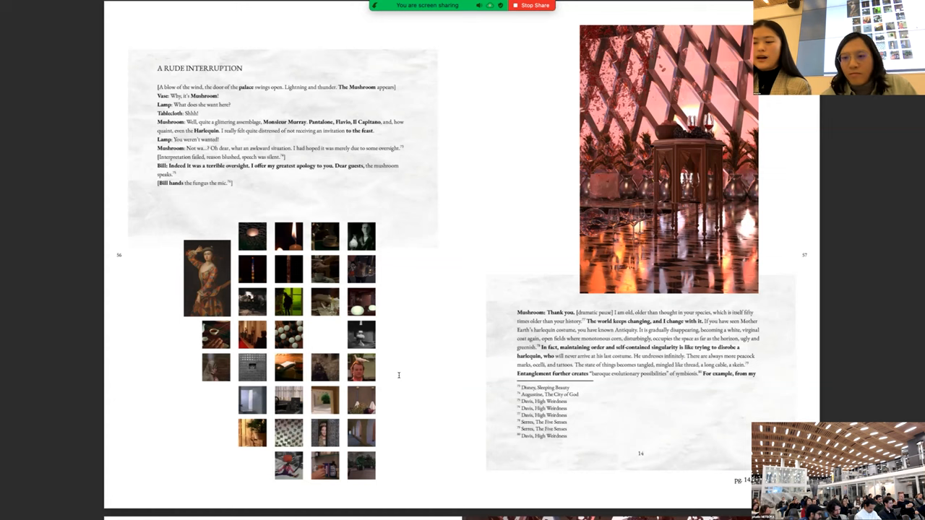
scroll("down", 3)
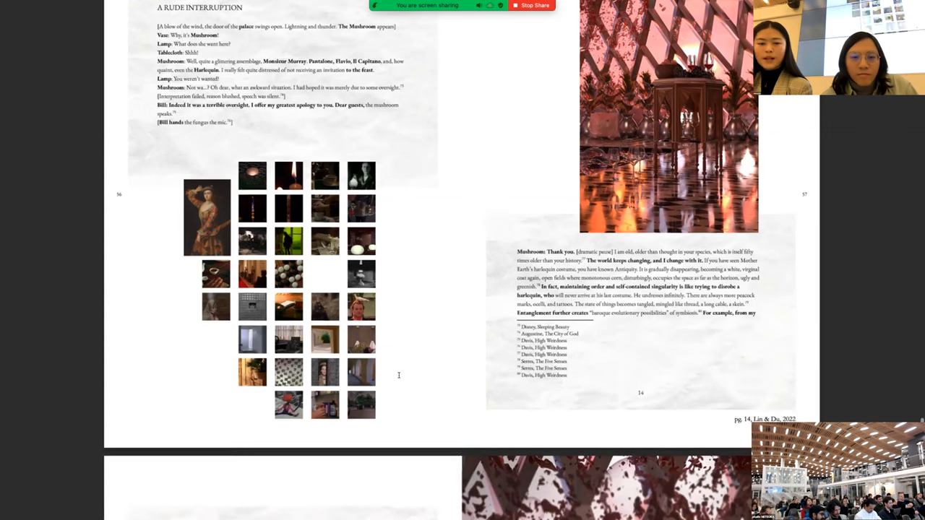
scroll("down", 3)
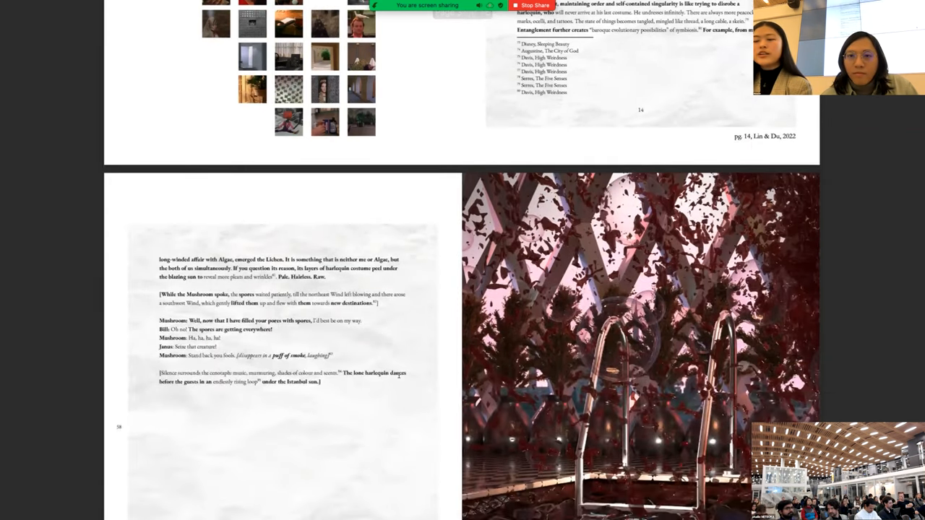
scroll("down", 3)
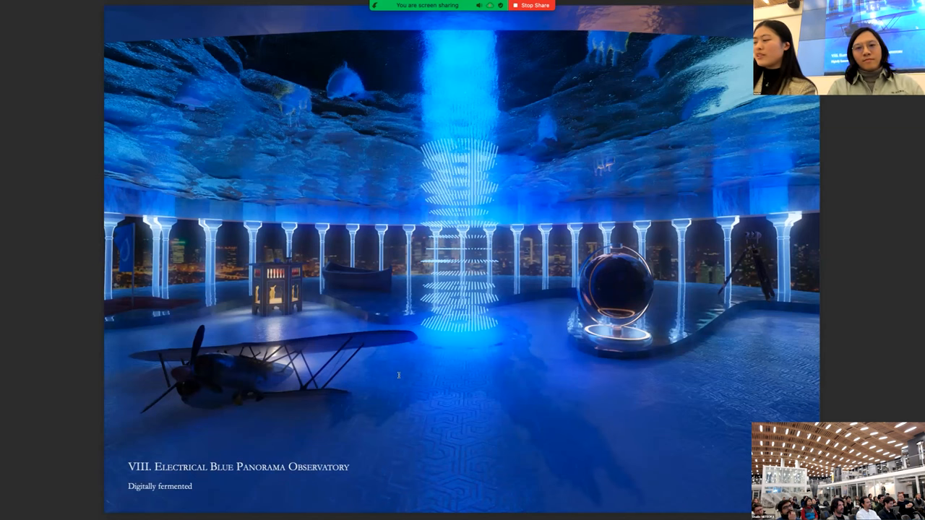
scroll("down", 3)
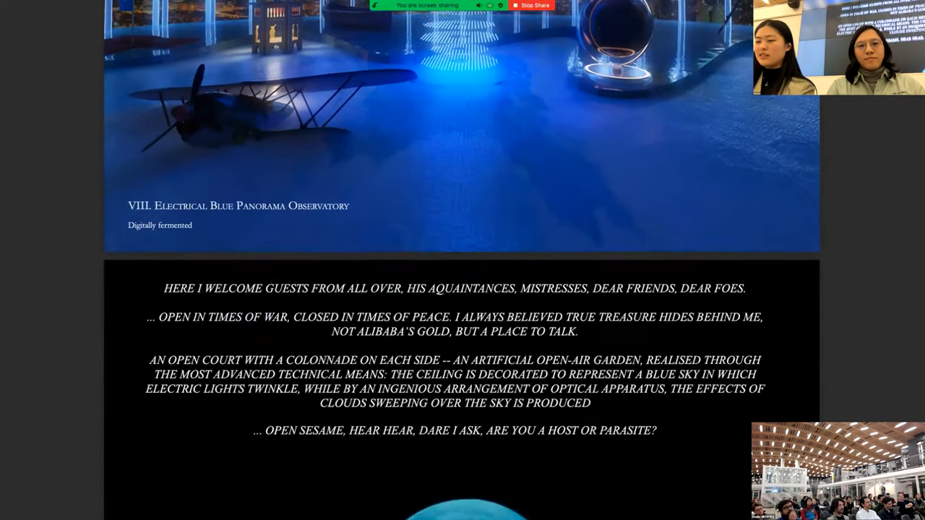
scroll("down", 3)
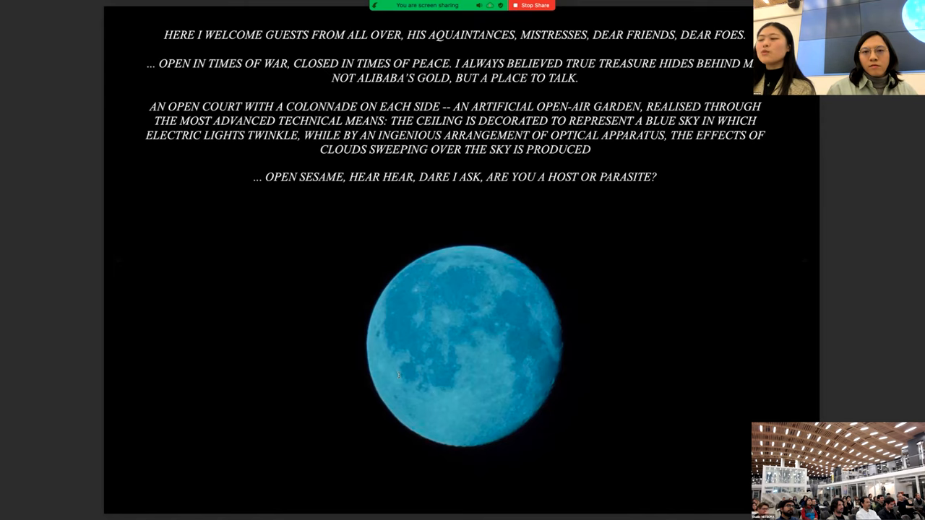
scroll("down", 3)
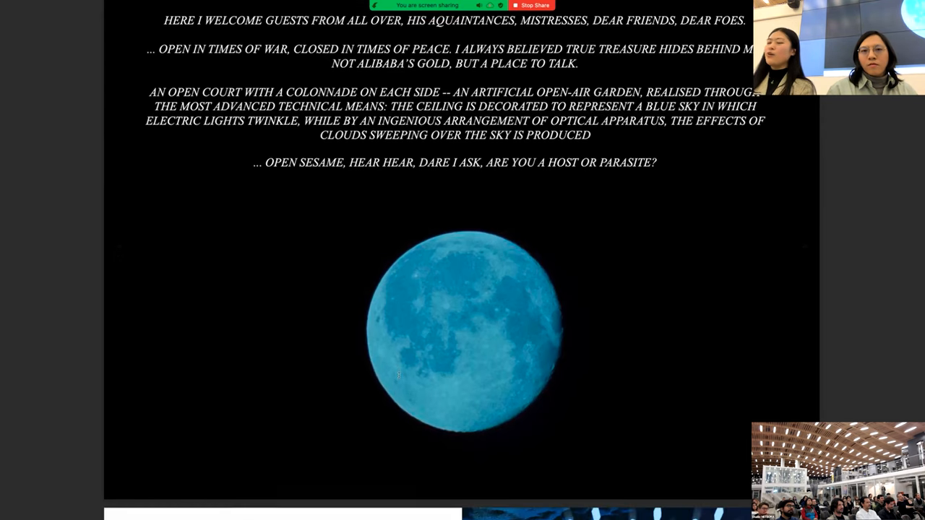